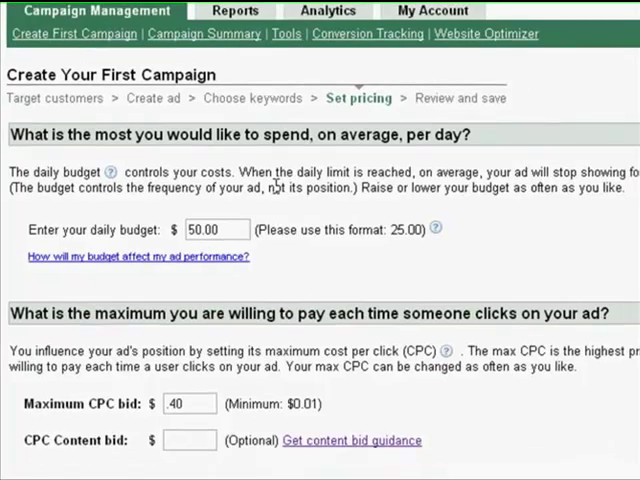
Continue past pricing and review the campaign's budget, ad, keywords and $0.40 CPC bid.
{"action": "scroll", "scroll_direction": "down", "scroll_amount": 3}
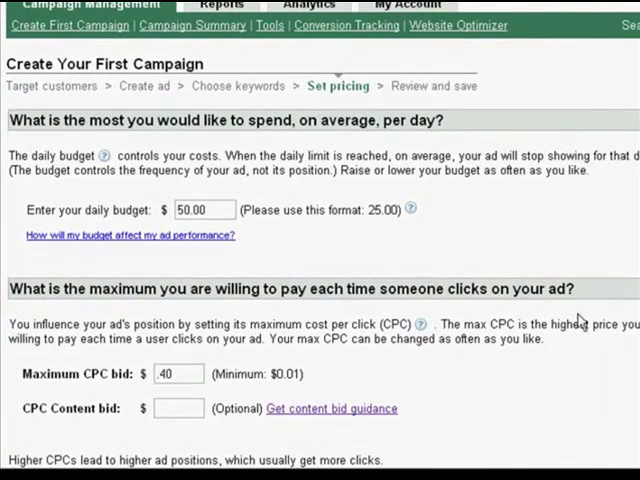
{"action": "scroll", "scroll_direction": "down", "scroll_amount": 3}
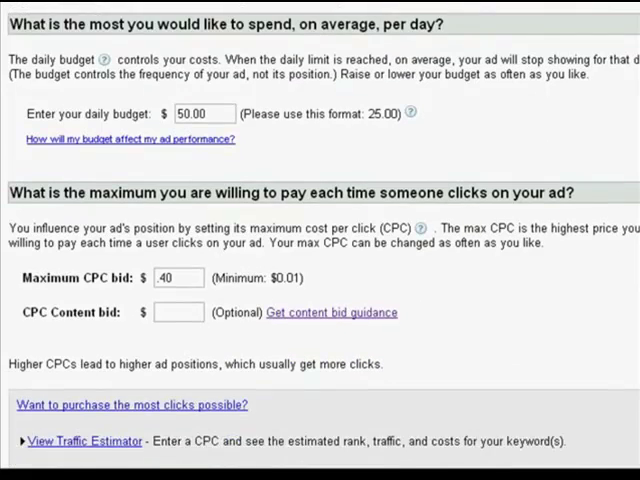
{"action": "scroll", "scroll_direction": "down", "scroll_amount": 3}
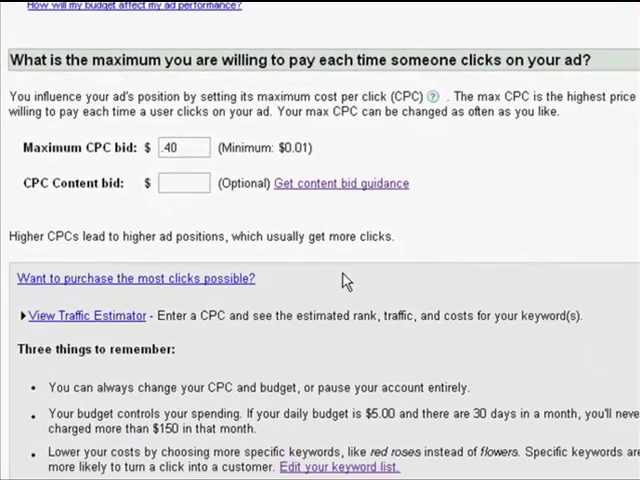
{"action": "scroll", "scroll_direction": "down", "scroll_amount": 3}
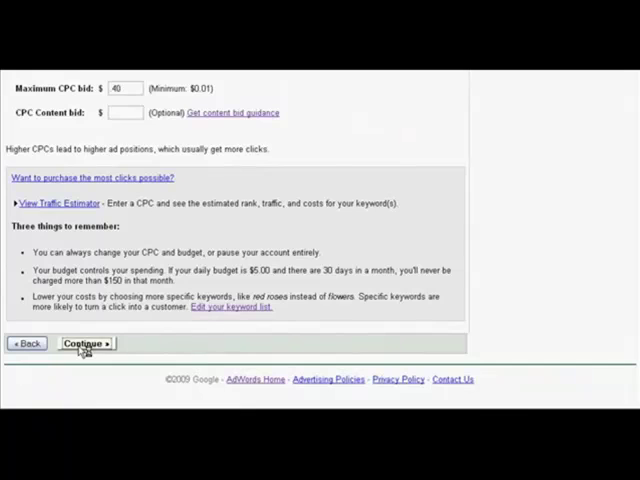
{"action": "left_click", "coordinate": [85, 343]}
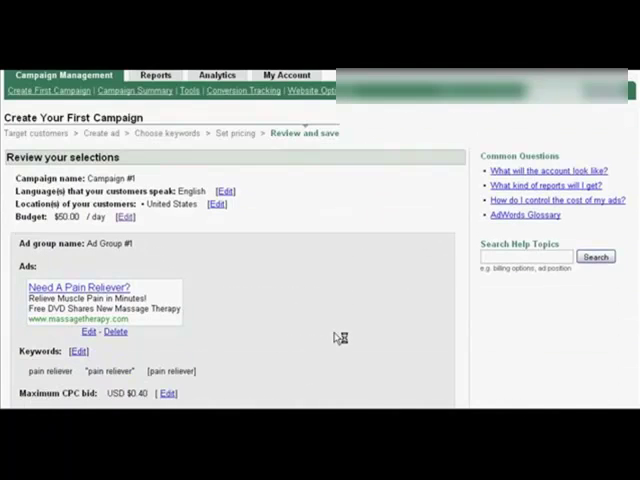
{"action": "scroll", "scroll_direction": "down", "scroll_amount": 3}
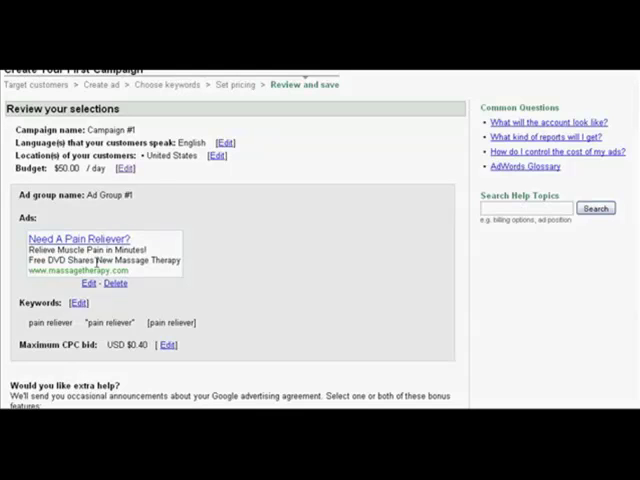
{"action": "mouse_move", "coordinate": [72, 269]}
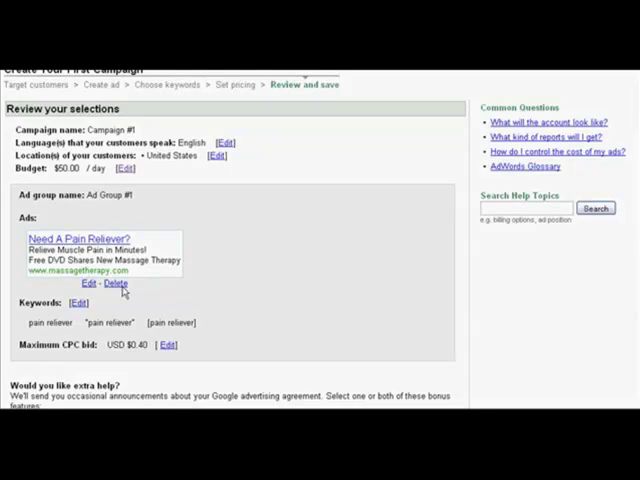
{"action": "mouse_move", "coordinate": [170, 294]}
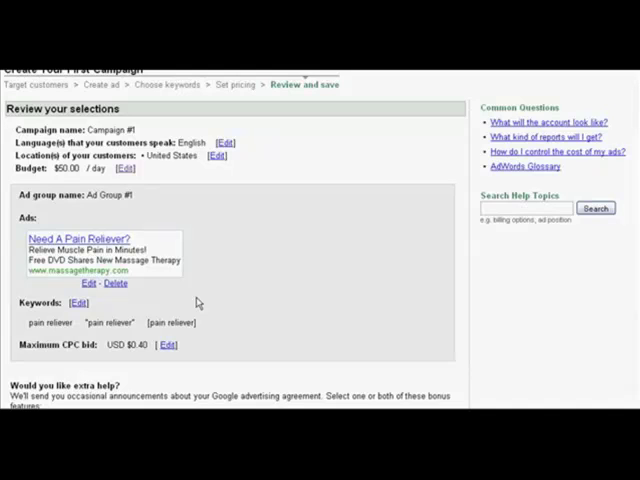
{"action": "mouse_move", "coordinate": [133, 361]}
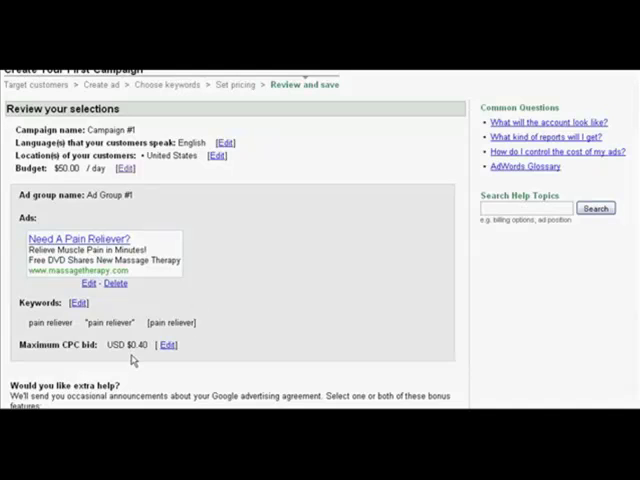
{"action": "mouse_move", "coordinate": [200, 340]}
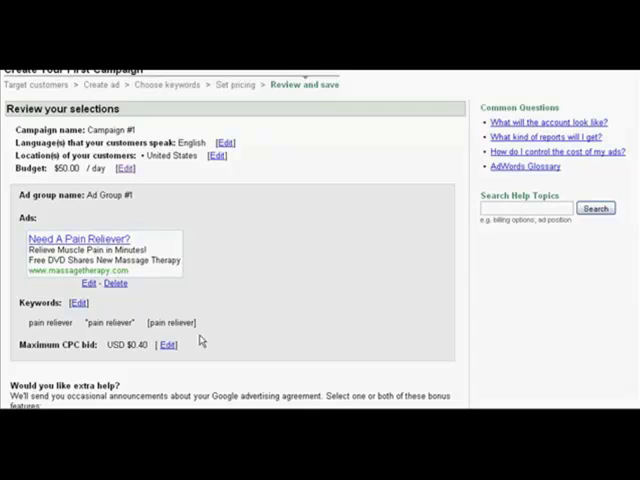
{"action": "scroll", "scroll_direction": "down", "scroll_amount": 3}
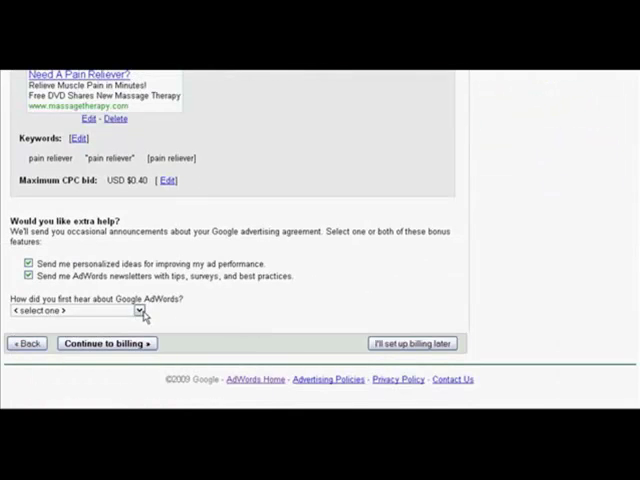
Answer 'Tip from a friend or colleague' as the referral source and continue to billing.
{"action": "left_click", "coordinate": [137, 309]}
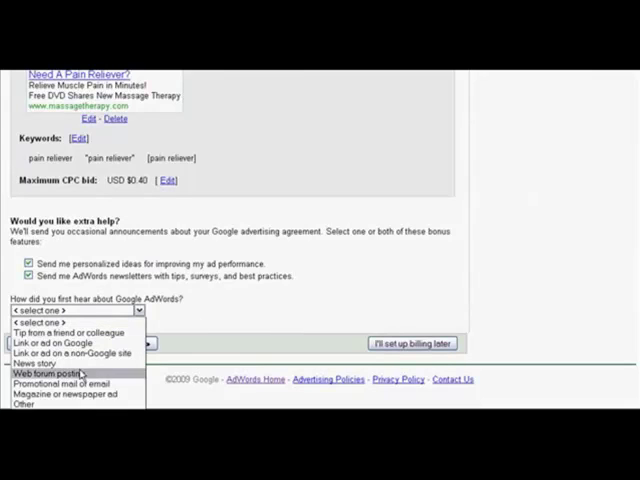
{"action": "mouse_move", "coordinate": [70, 332]}
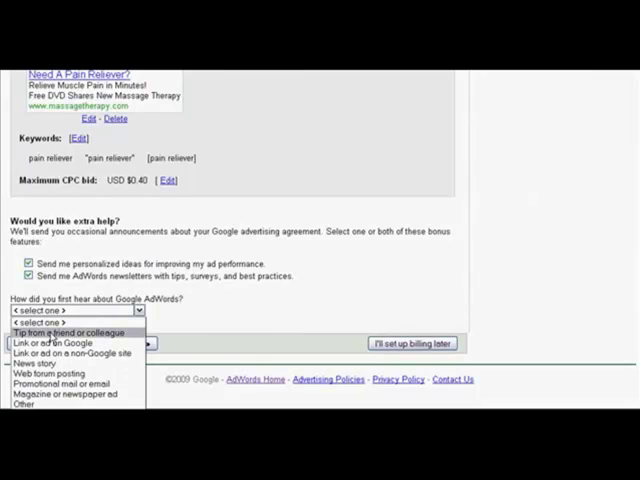
{"action": "left_click", "coordinate": [70, 332]}
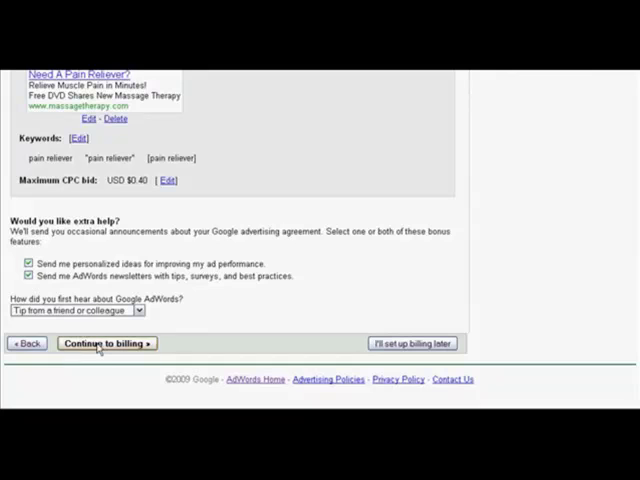
{"action": "mouse_move", "coordinate": [365, 272]}
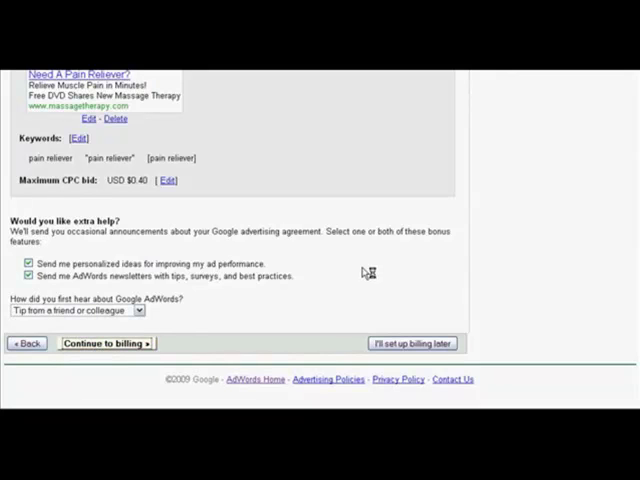
{"action": "left_click", "coordinate": [107, 343]}
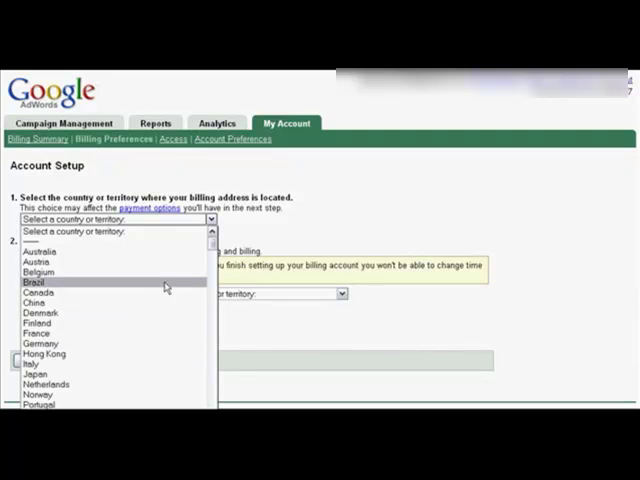
Set billing country to United States with (GMT-08:00) Pacific Time, then continue to payment.
{"action": "scroll", "scroll_direction": "down", "scroll_amount": 3}
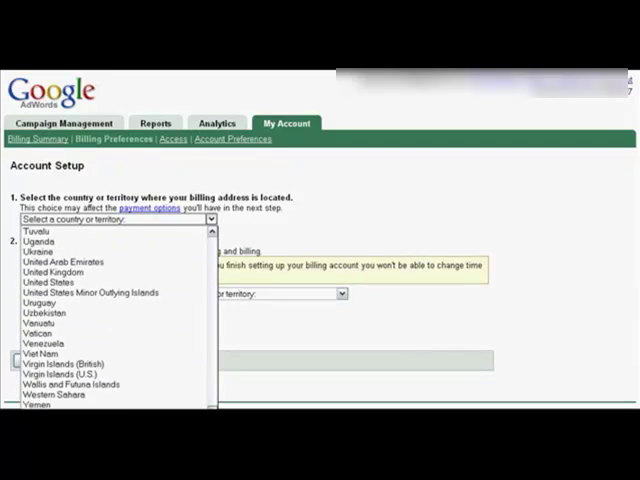
{"action": "left_click", "coordinate": [57, 280]}
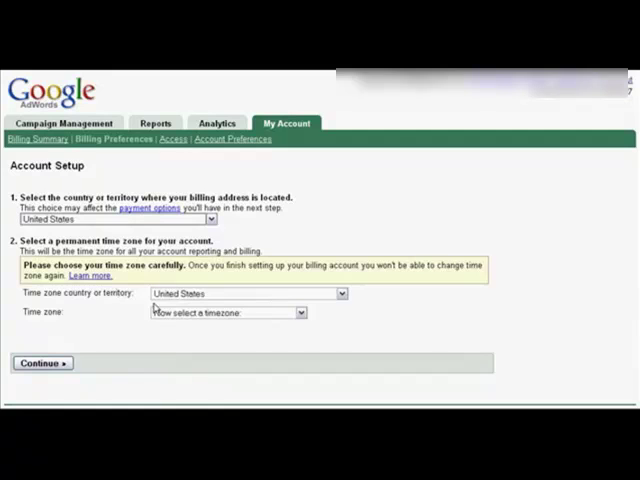
{"action": "left_click", "coordinate": [227, 312]}
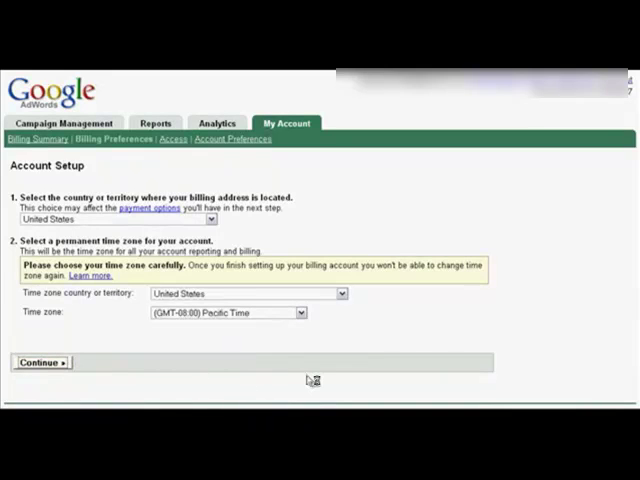
{"action": "left_click", "coordinate": [40, 362]}
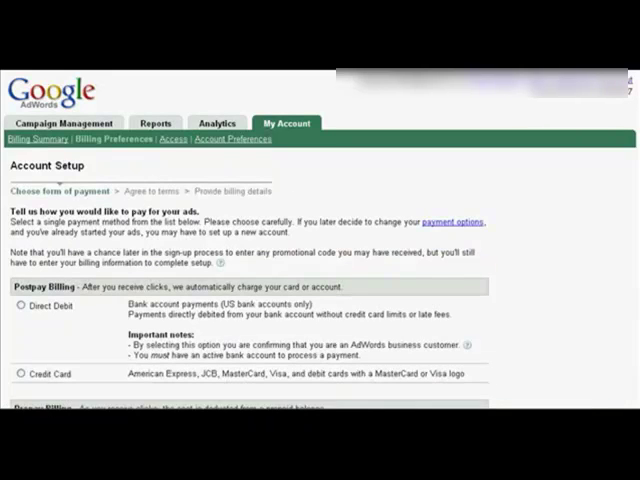
{"action": "scroll", "scroll_direction": "down", "scroll_amount": 3}
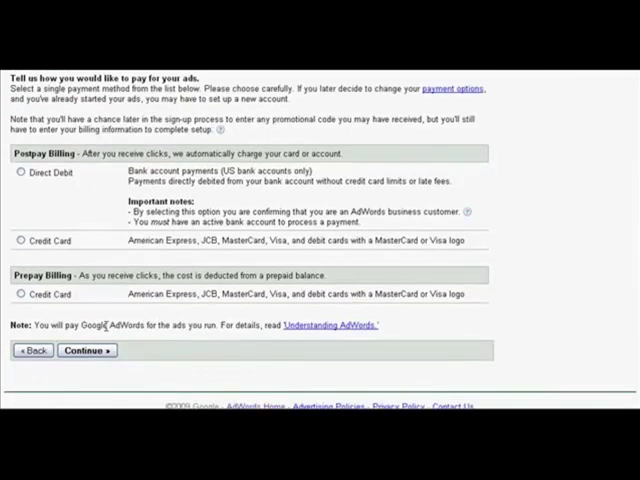
{"action": "mouse_move", "coordinate": [480, 343]}
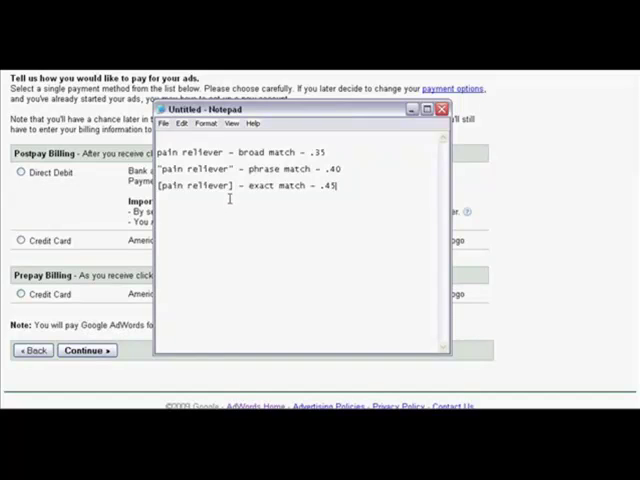
{"action": "mouse_move", "coordinate": [324, 200]}
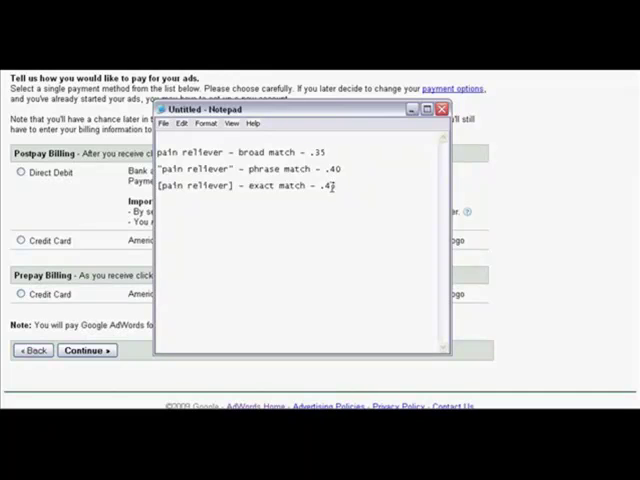
Add a ']' character to the pain reliever keyword bid notes.
{"action": "type", "text": "]"}
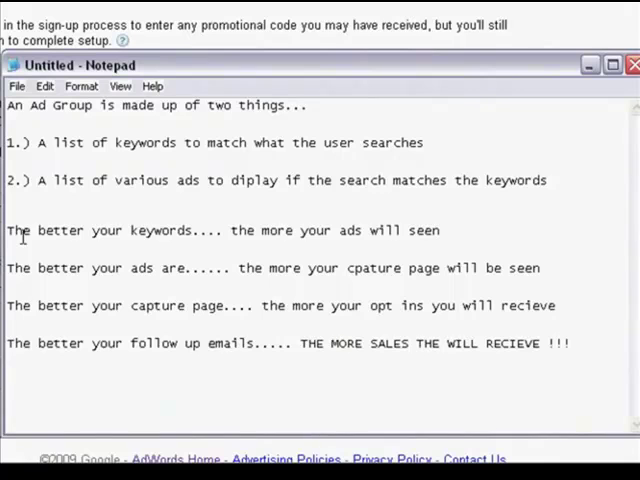
Step through the ad group and sales funnel note lines, leaving the text unchanged.
{"action": "left_click", "coordinate": [570, 343]}
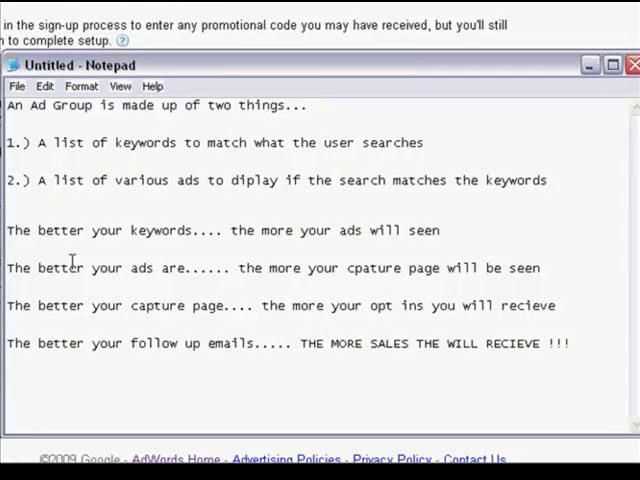
{"action": "left_click", "coordinate": [570, 343]}
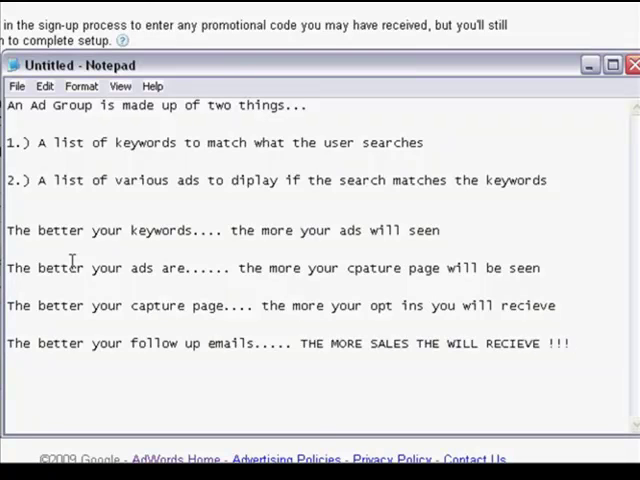
{"action": "left_click", "coordinate": [570, 343]}
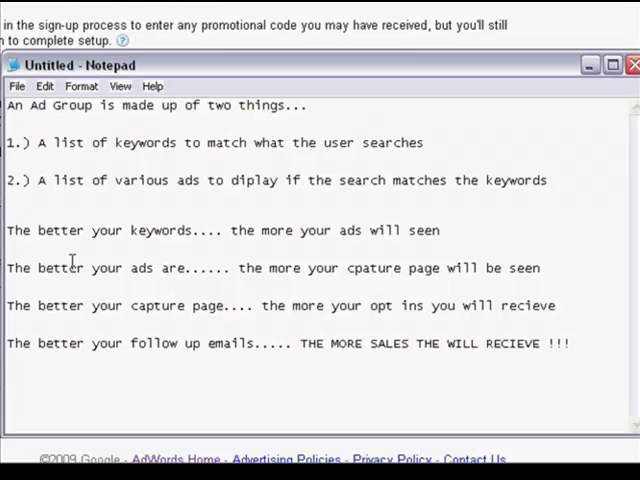
{"action": "left_click", "coordinate": [570, 343]}
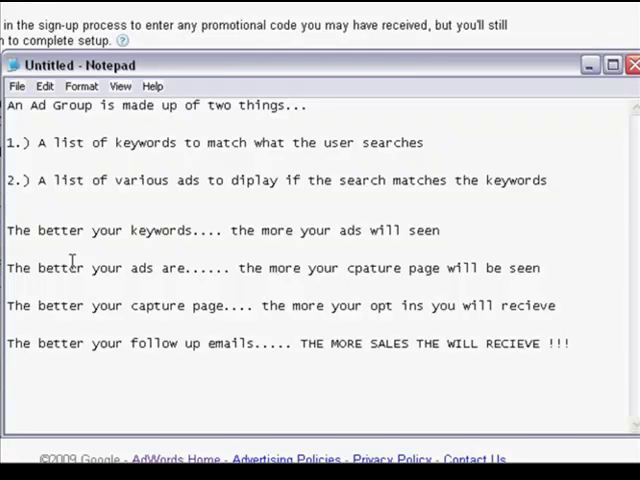
{"action": "left_click", "coordinate": [571, 343]}
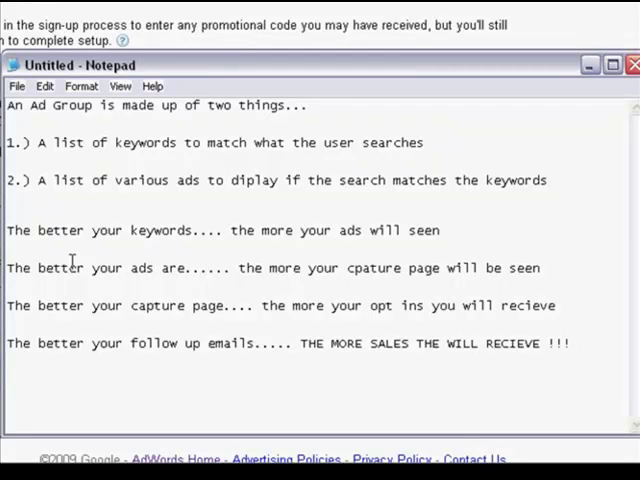
{"action": "left_click", "coordinate": [571, 343]}
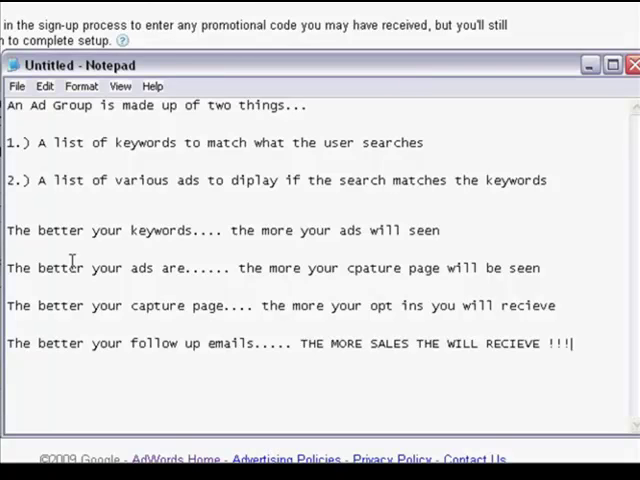